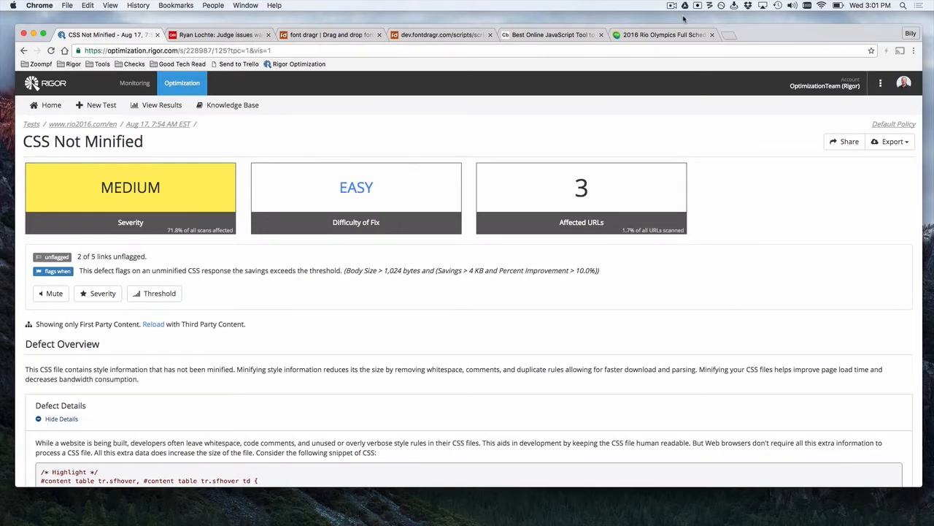
# Scroll the CSS Not Minified report down to the unminified and minified CSS examples.
pyautogui.scroll(-3)
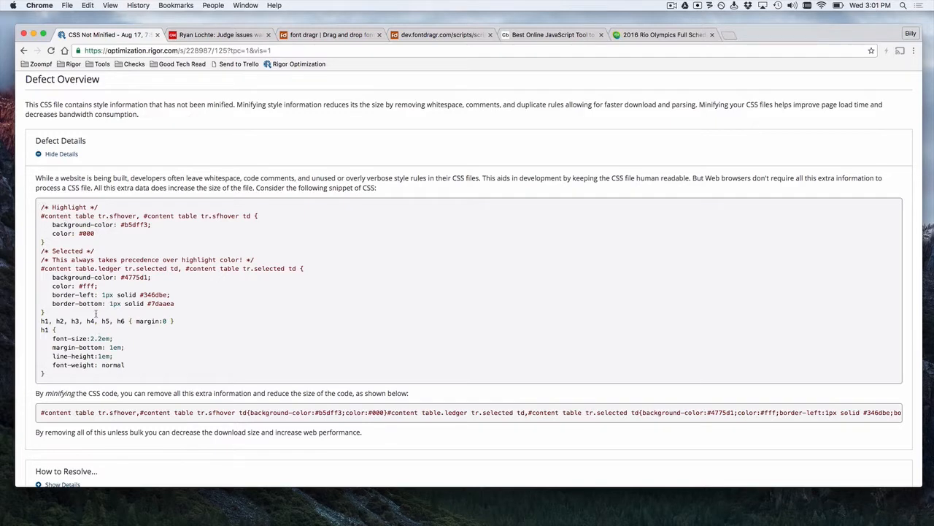
pyautogui.moveTo(97, 355)
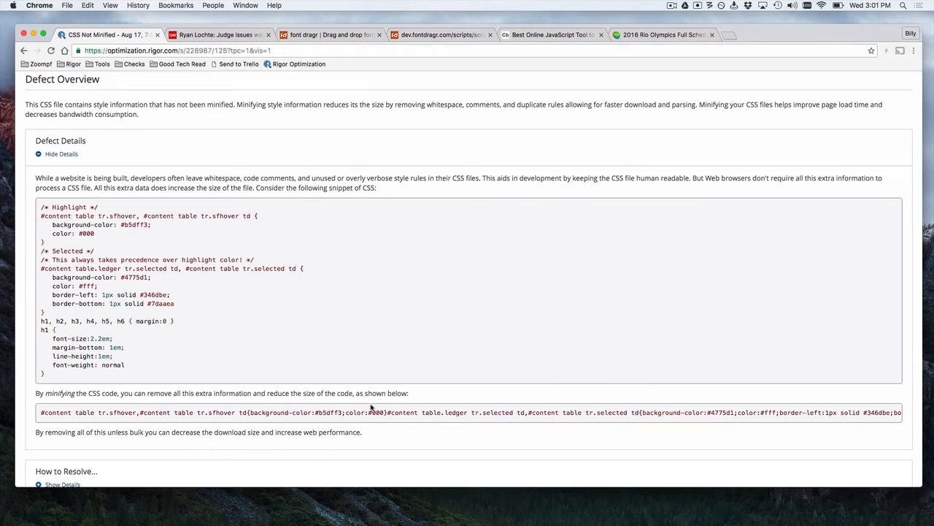
pyautogui.moveTo(437, 411)
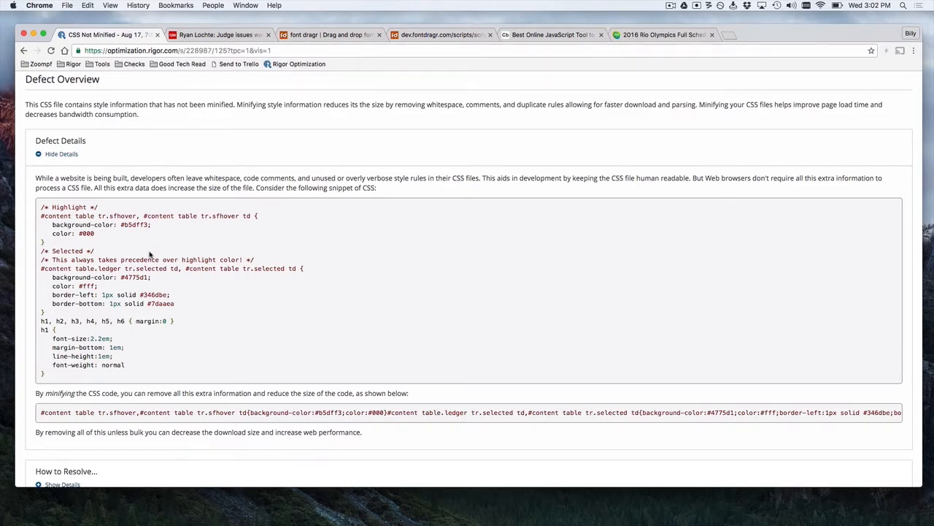
pyautogui.moveTo(62, 222)
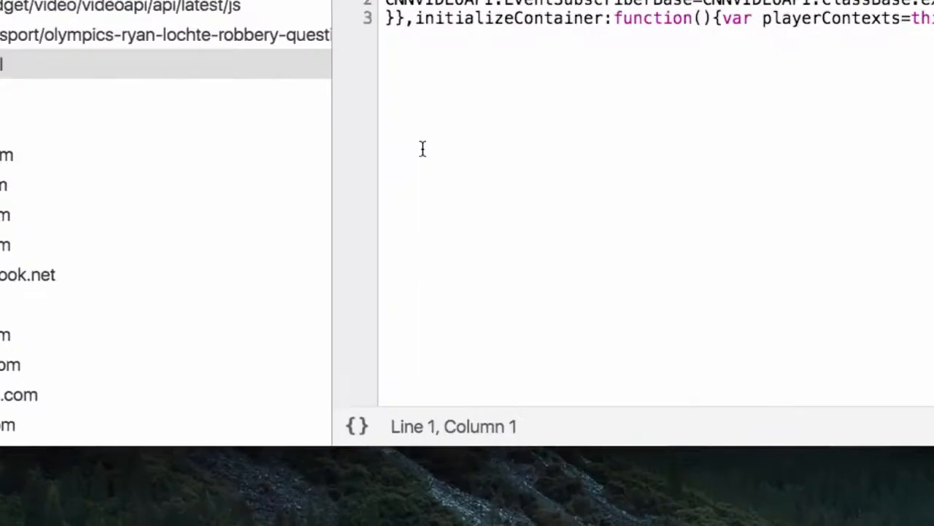
pyautogui.moveTo(369, 427)
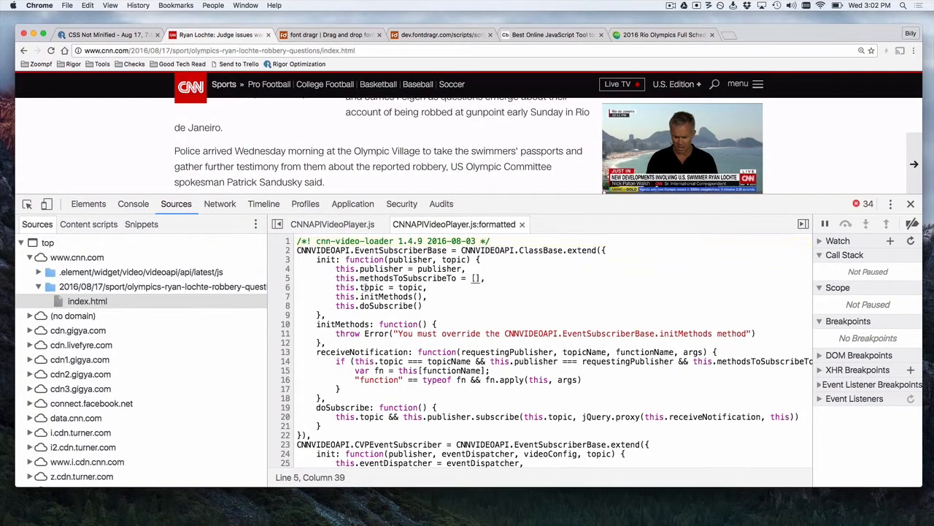
# Scroll through the pretty-printed CNNAPIVideoPlayer.js code in the Sources panel.
pyautogui.scroll(-3)
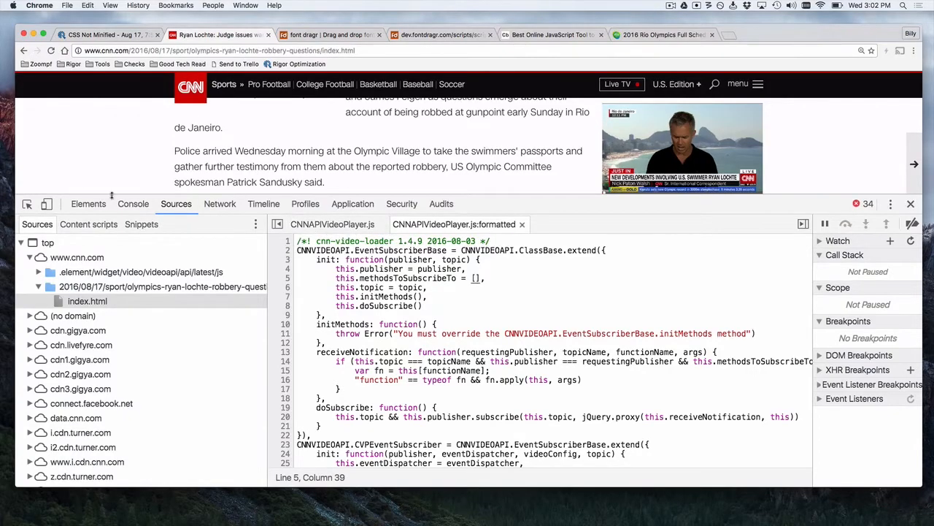
pyautogui.click(133, 204)
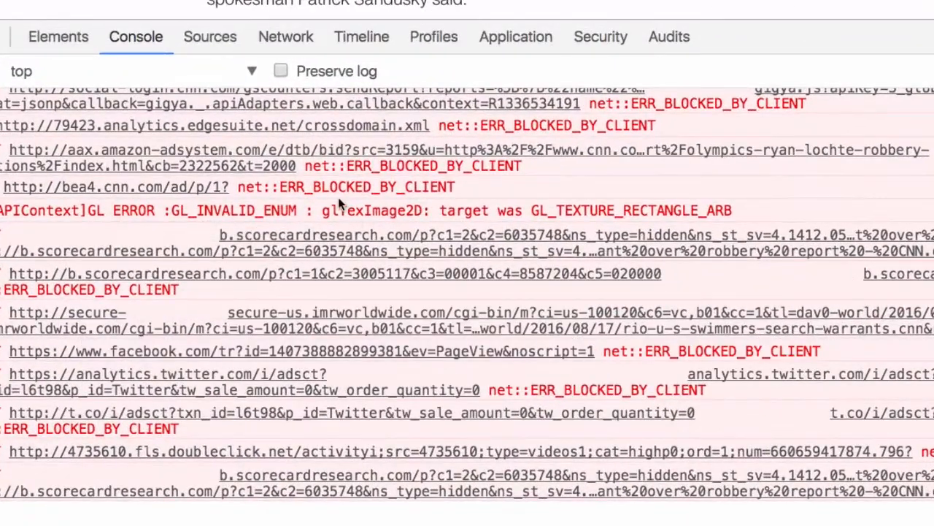
pyautogui.moveTo(558, 208)
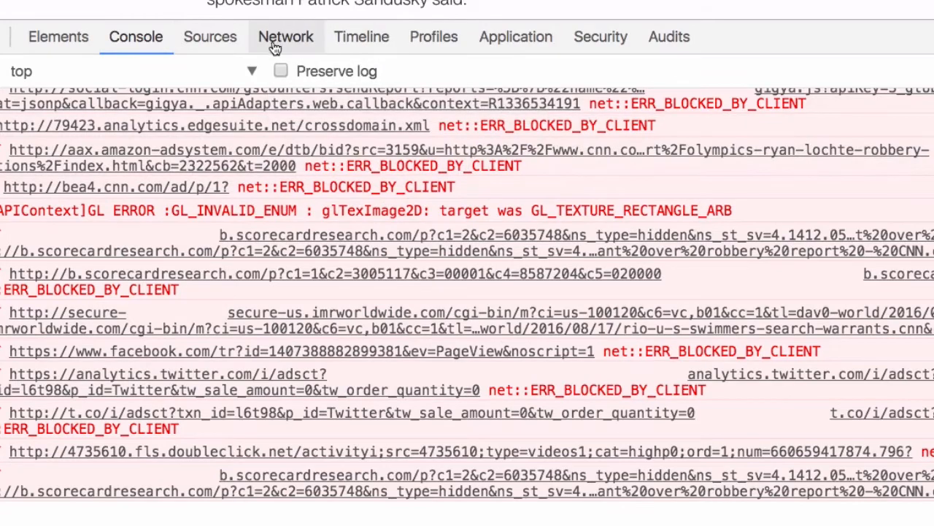
pyautogui.click(210, 36)
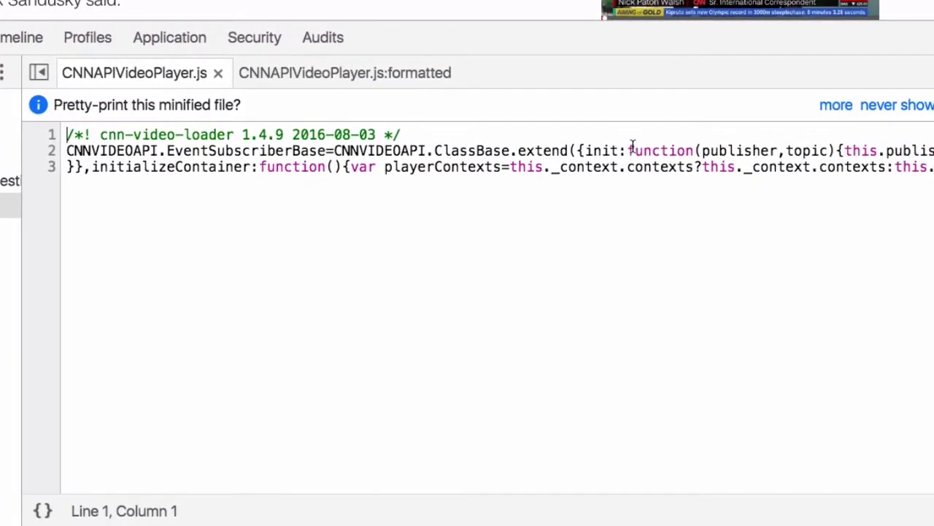
pyautogui.click(797, 150)
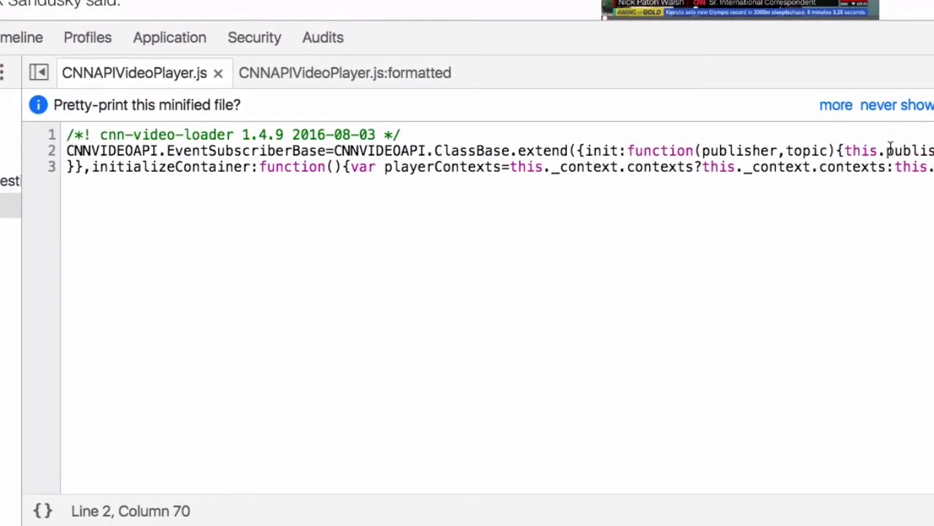
pyautogui.hscroll(3)
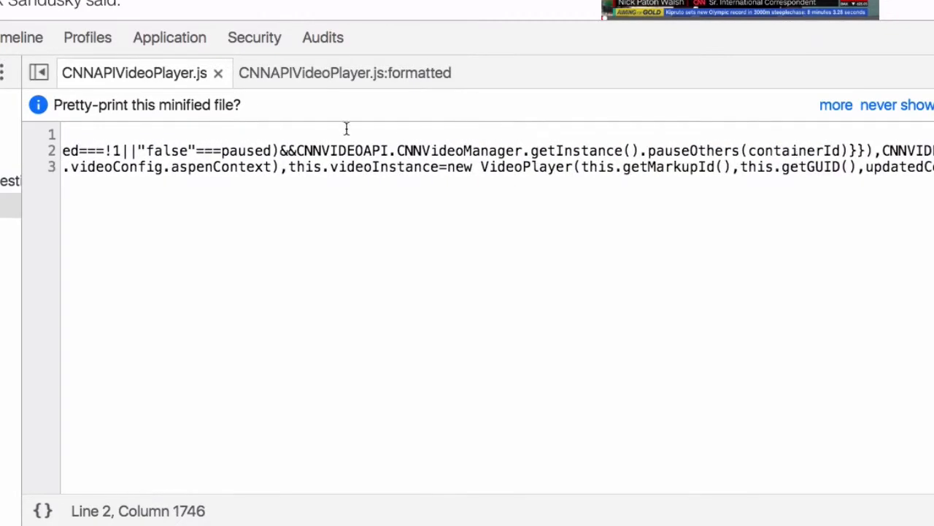
pyautogui.click(345, 72)
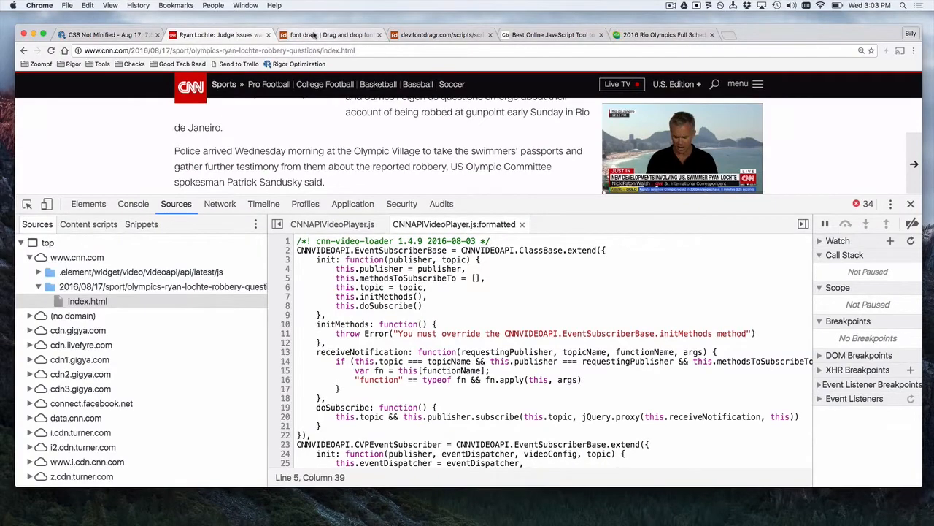
# On fontdragr, list the JS network requests, including scripts.js?v=fcfada73 and video.min.js.
pyautogui.click(328, 34)
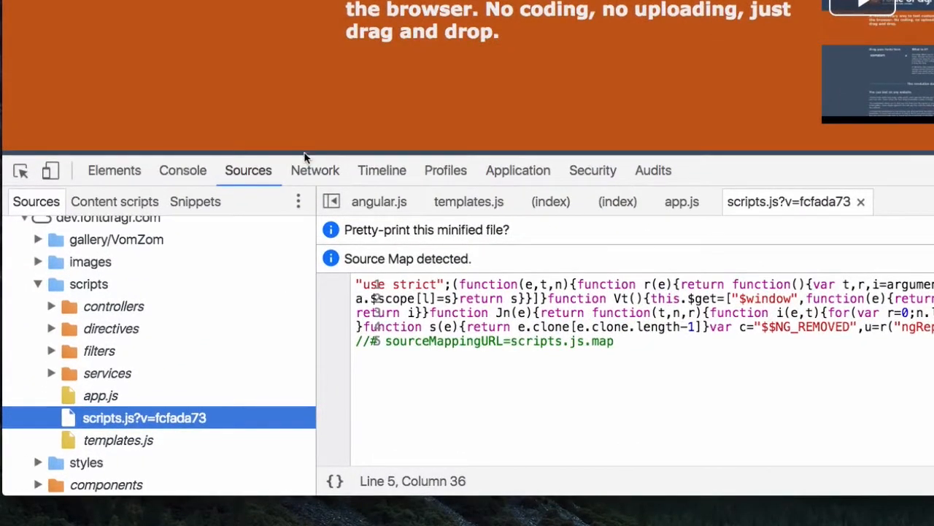
pyautogui.click(315, 170)
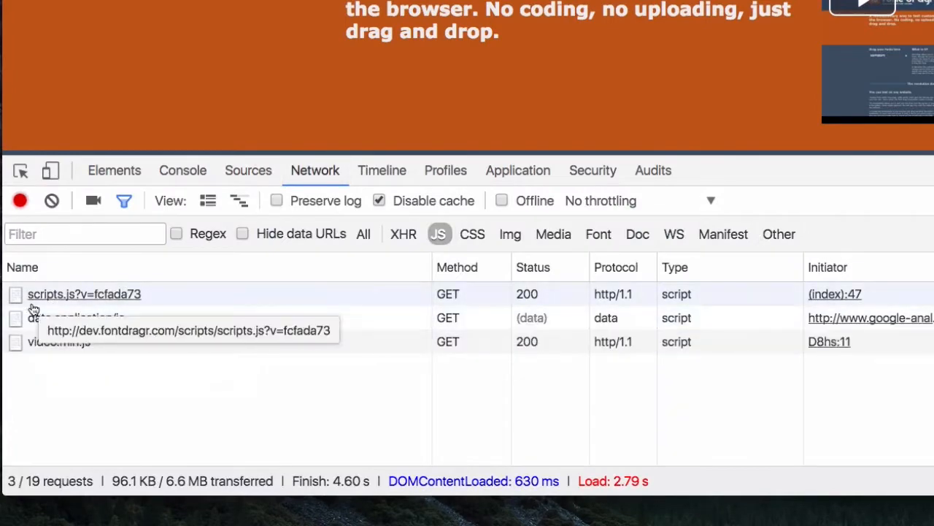
pyautogui.moveTo(175, 400)
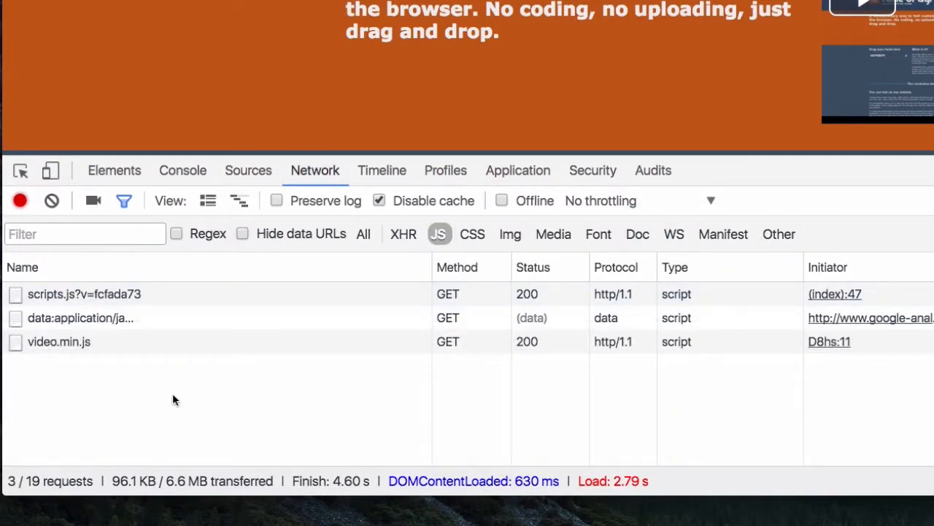
pyautogui.click(248, 170)
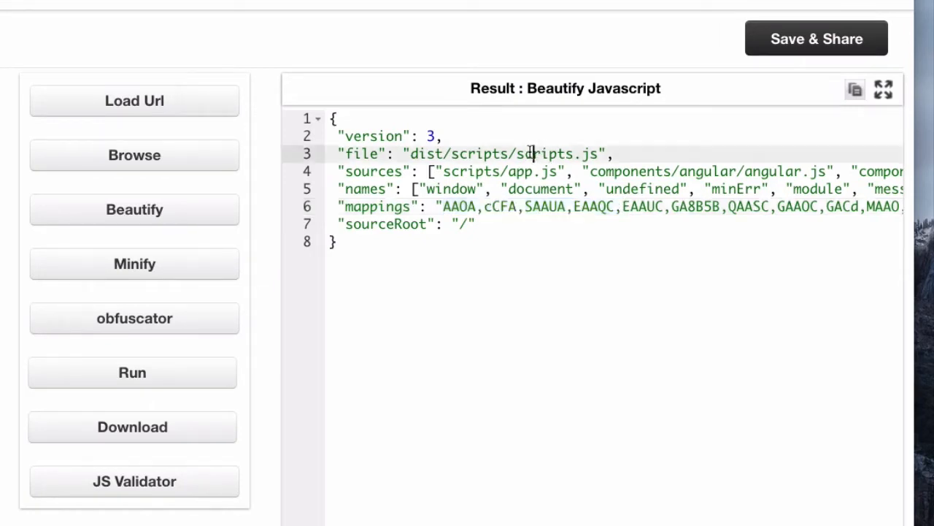
# Select the bundled scripts.js file path in the beautified fontdragr source map.
pyautogui.doubleClick(519, 171)
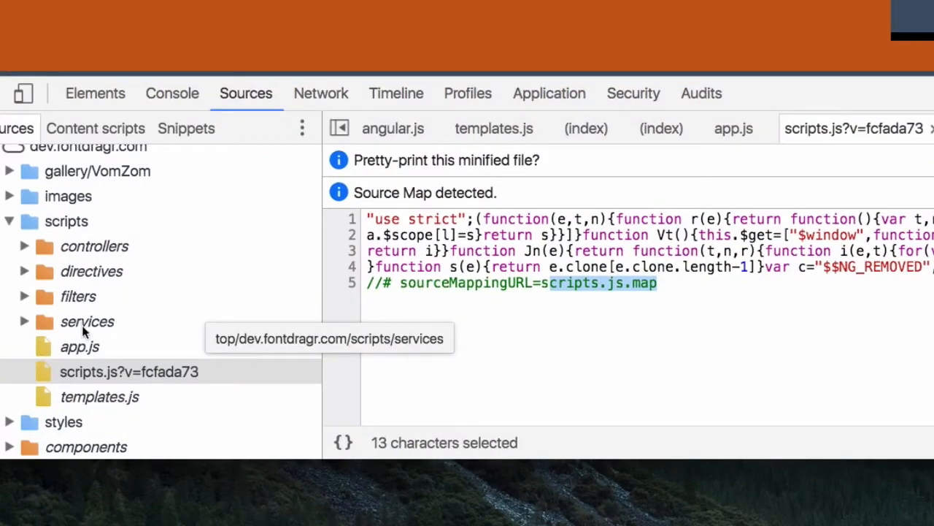
# Add a breakpoint on app.js line 6, glance at angular.js, then return to app.js.
pyautogui.click(80, 346)
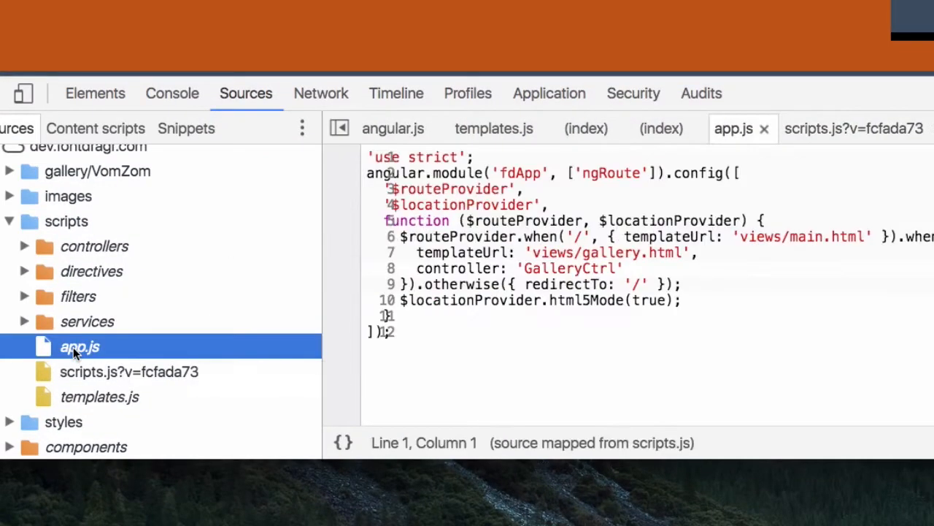
pyautogui.moveTo(613, 445)
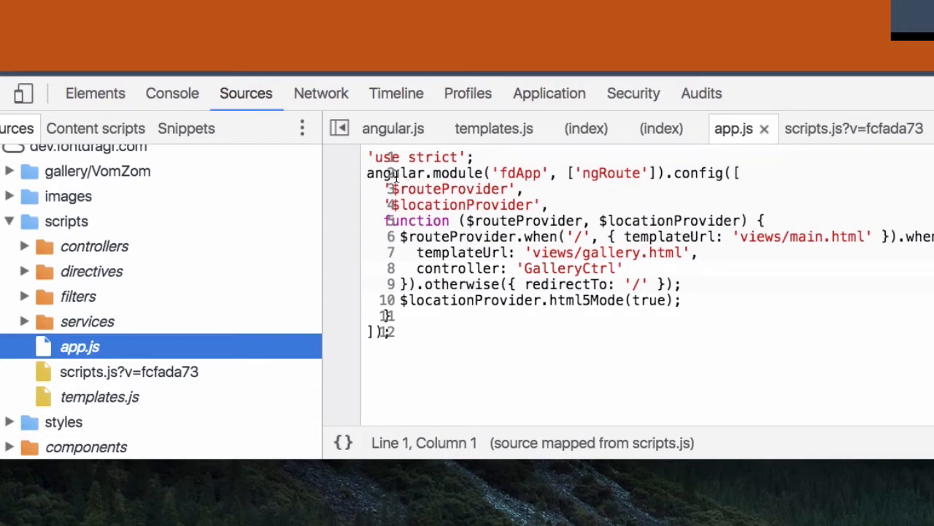
pyautogui.moveTo(324, 311)
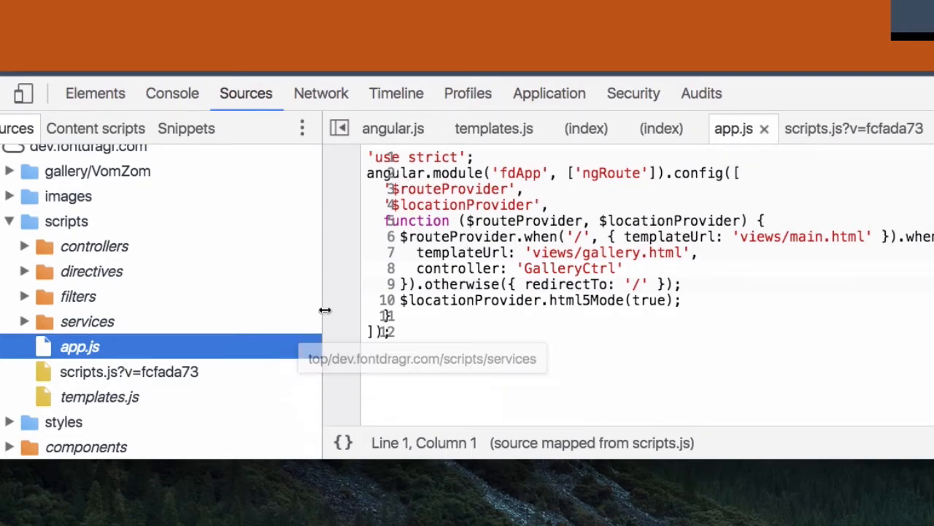
pyautogui.moveTo(357, 219)
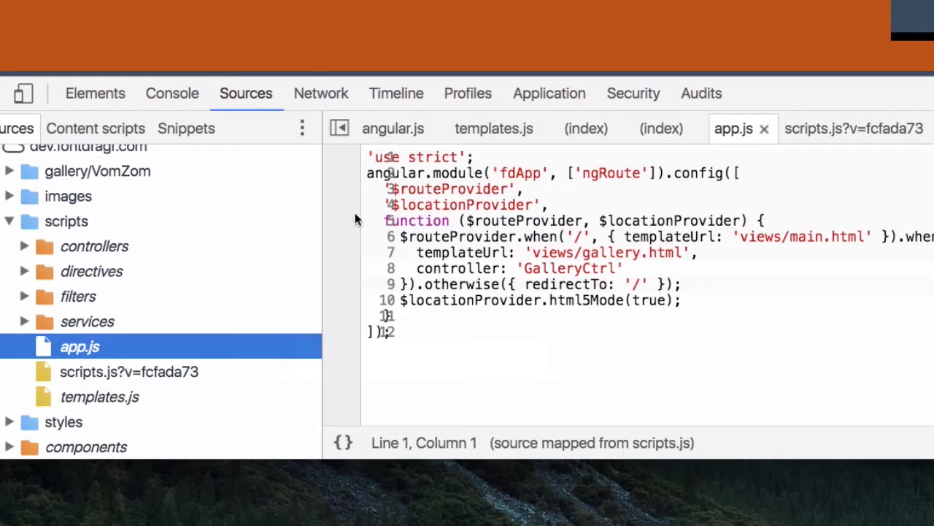
pyautogui.moveTo(351, 251)
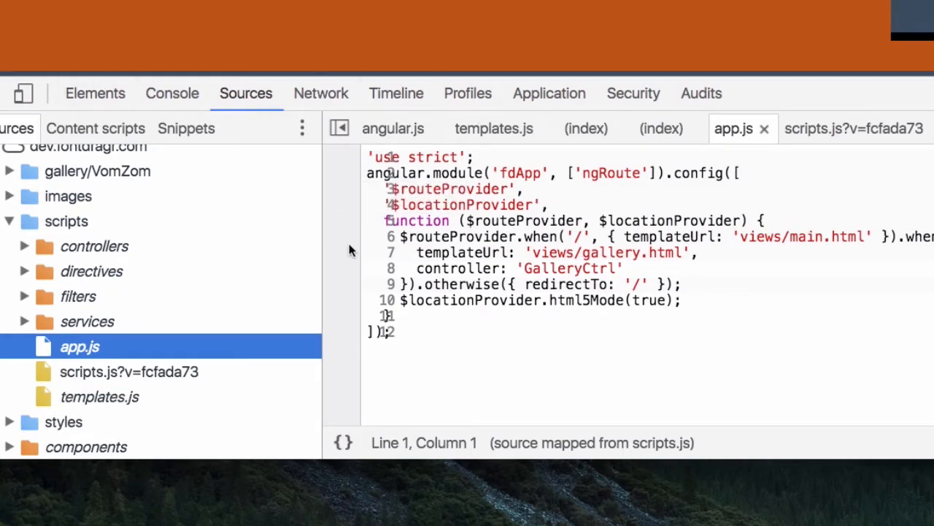
pyautogui.moveTo(353, 241)
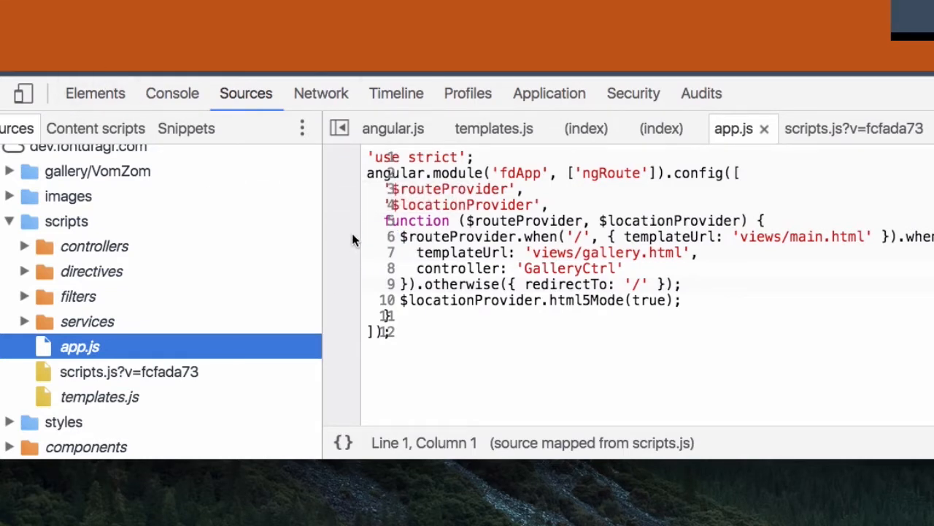
pyautogui.click(390, 236)
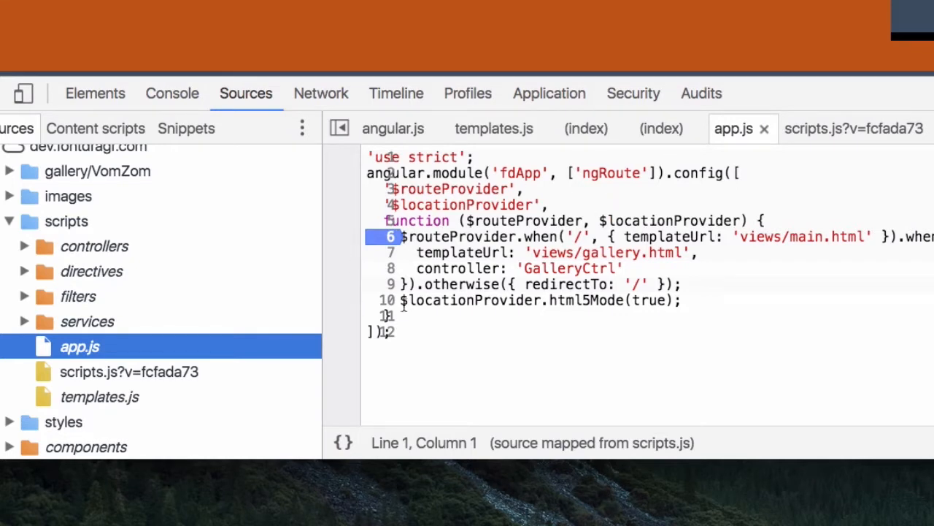
pyautogui.moveTo(545, 154)
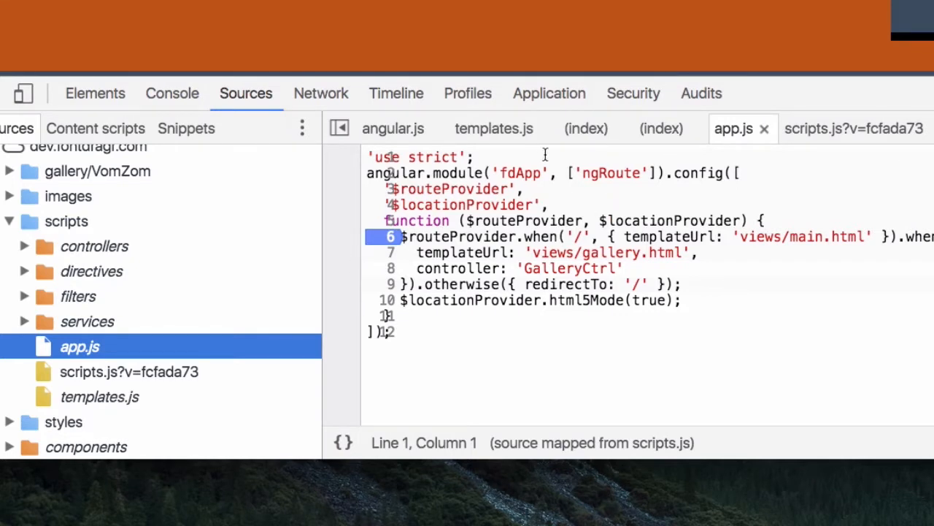
pyautogui.click(854, 128)
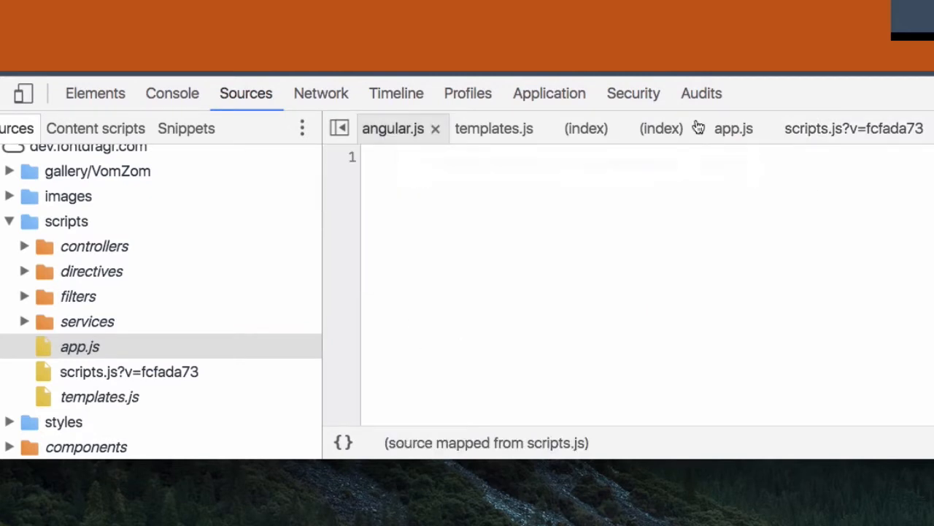
pyautogui.click(733, 127)
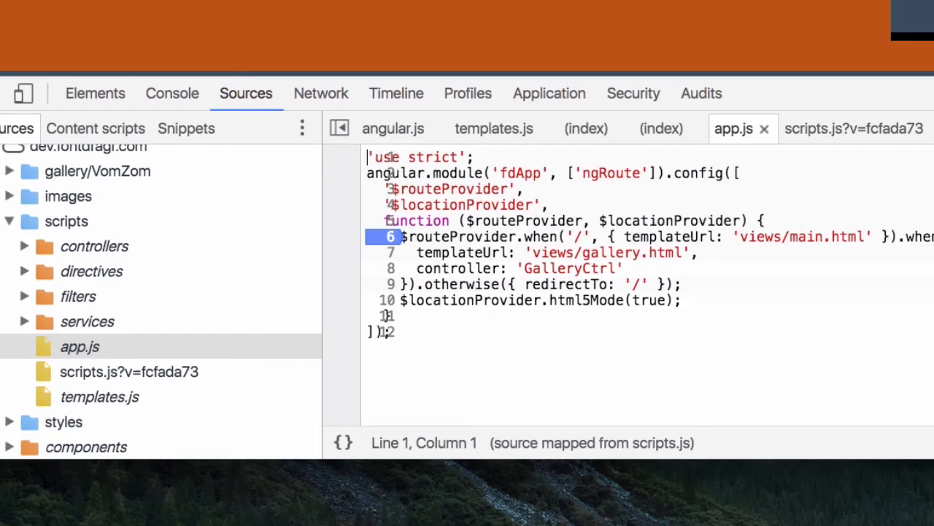
pyautogui.moveTo(287, 418)
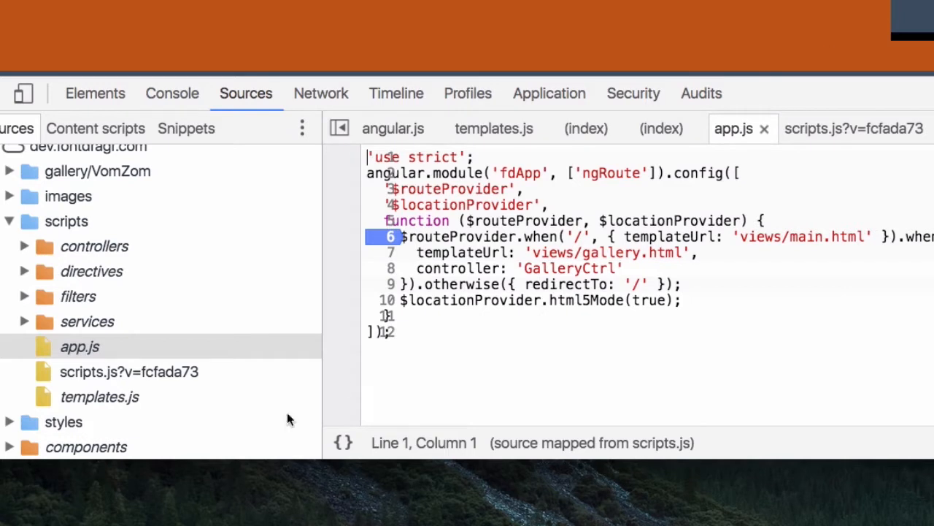
pyautogui.click(852, 129)
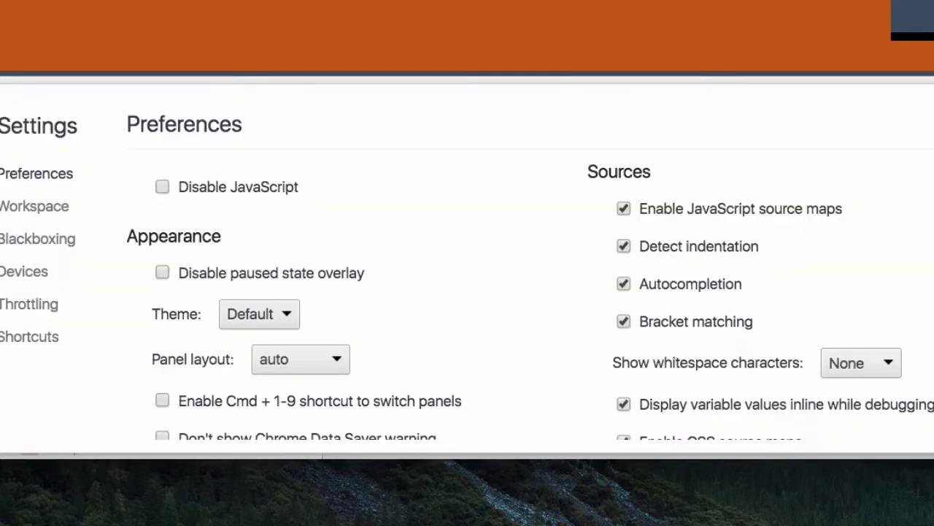
# Scroll the DevTools Preferences down to the 'Enable JavaScript source maps' option.
pyautogui.scroll(-3)
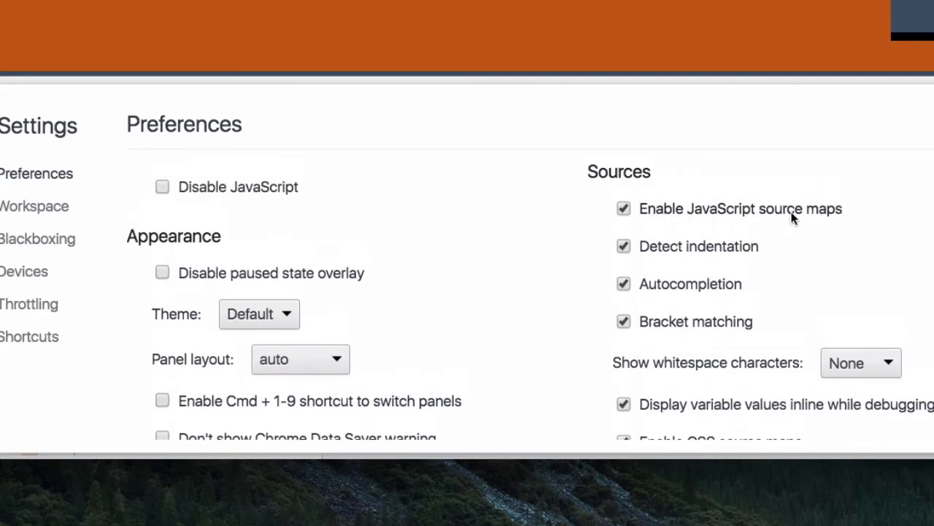
pyautogui.scroll(-3)
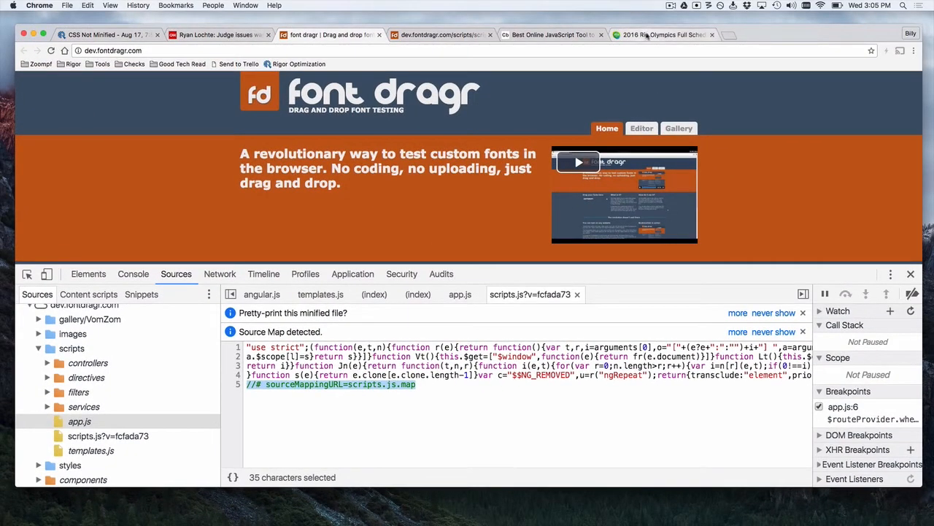
# On NBC Olympics, open the console and right-click the angular.min.js.map source map link.
pyautogui.click(661, 34)
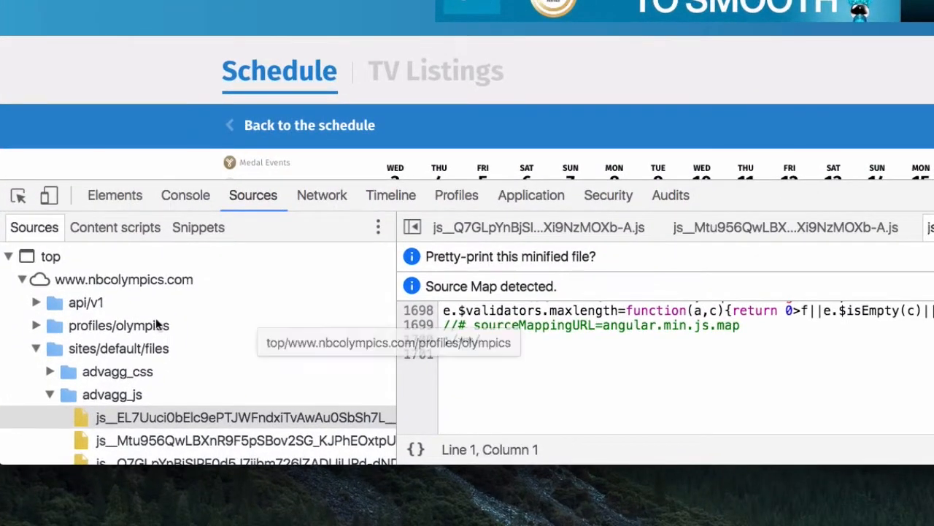
pyautogui.click(185, 195)
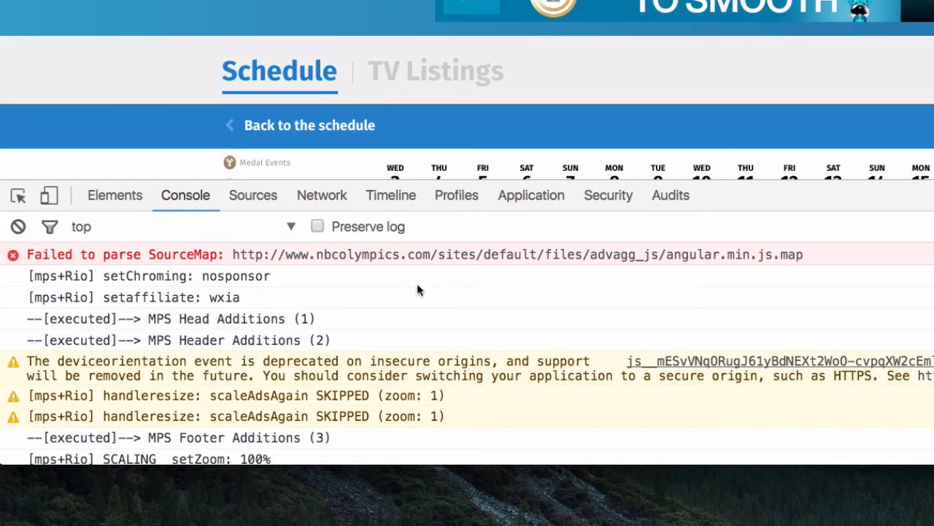
pyautogui.rightClick(420, 285)
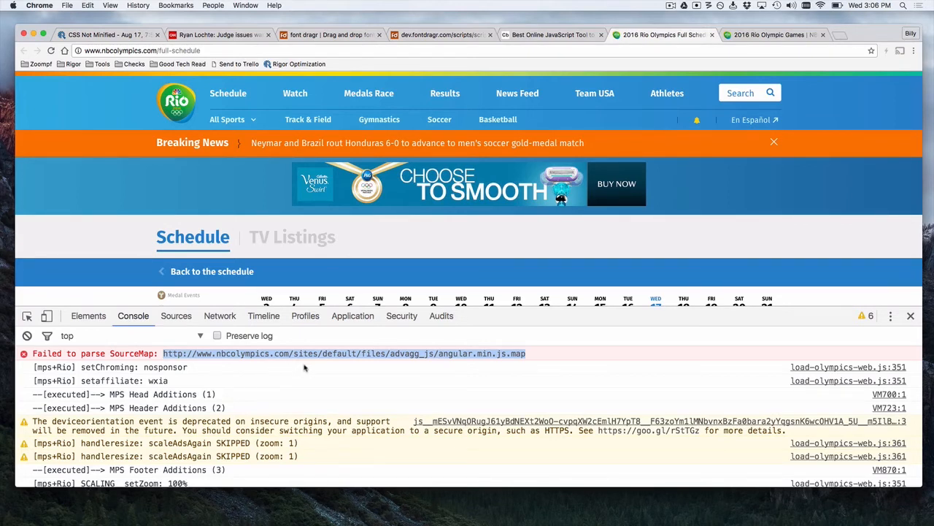
pyautogui.moveTo(310, 386)
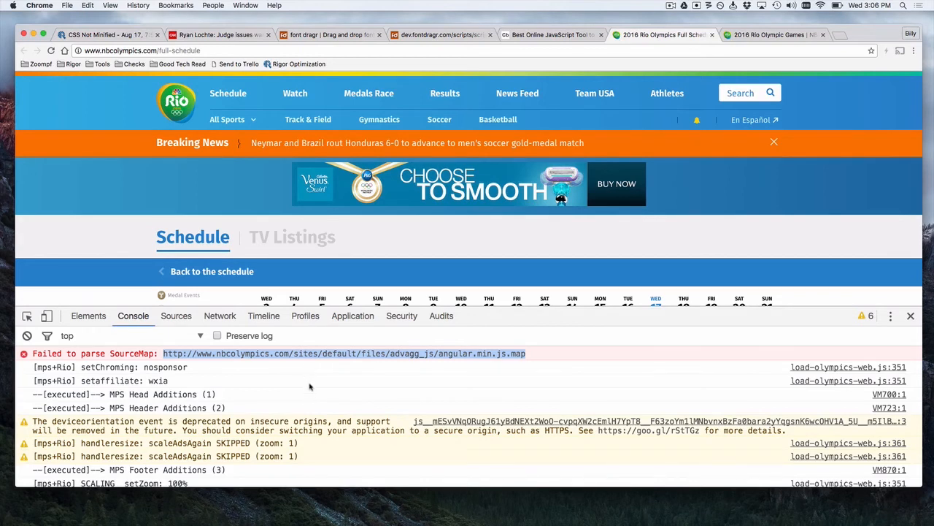
pyautogui.moveTo(317, 369)
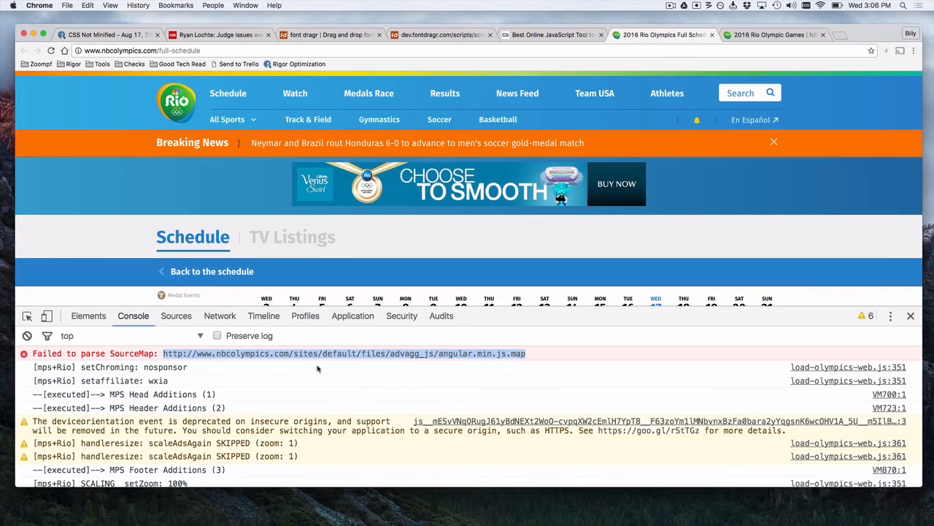